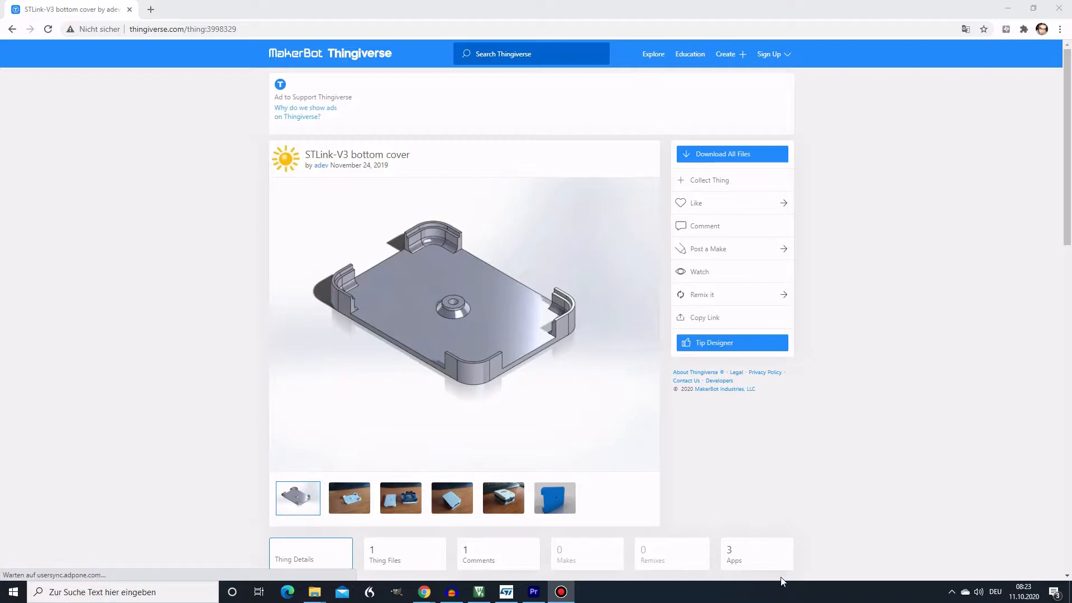
pyautogui.moveTo(400, 168)
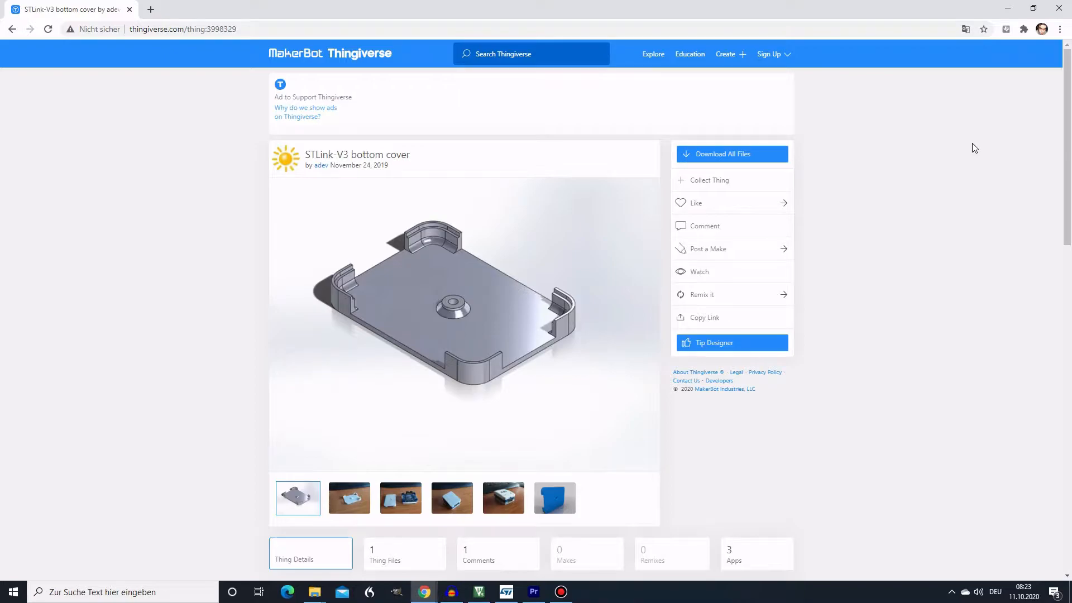
pyautogui.moveTo(980, 147)
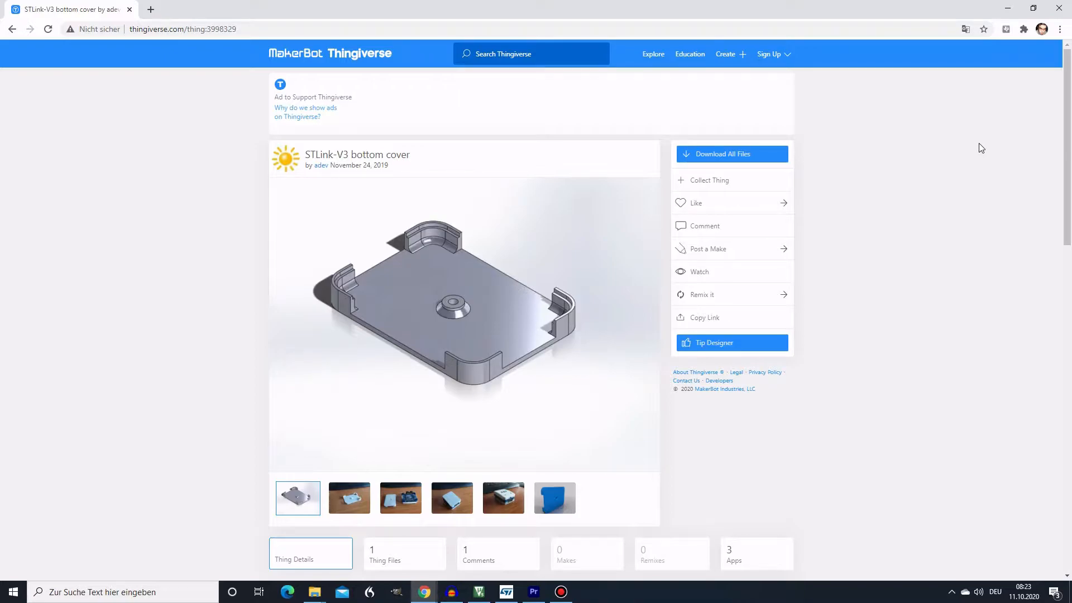
pyautogui.moveTo(781, 124)
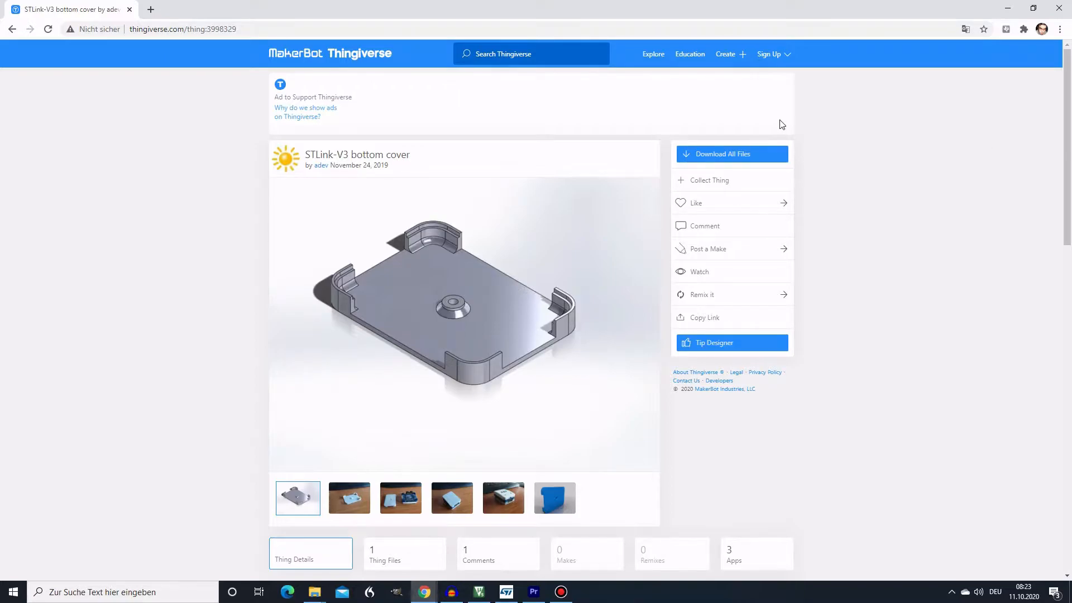
pyautogui.moveTo(434, 232)
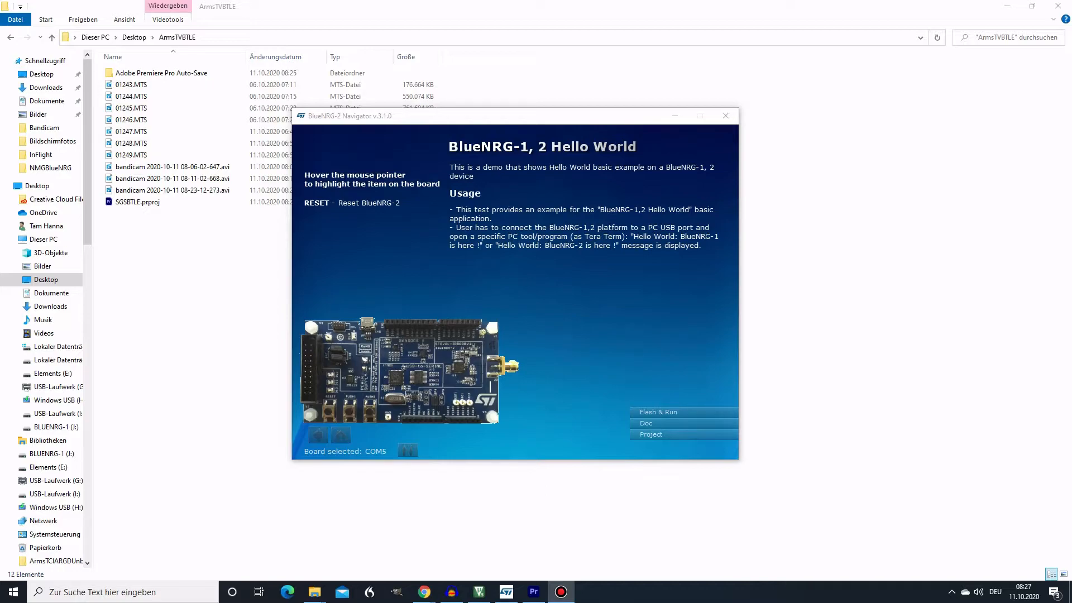
pyautogui.moveTo(643, 364)
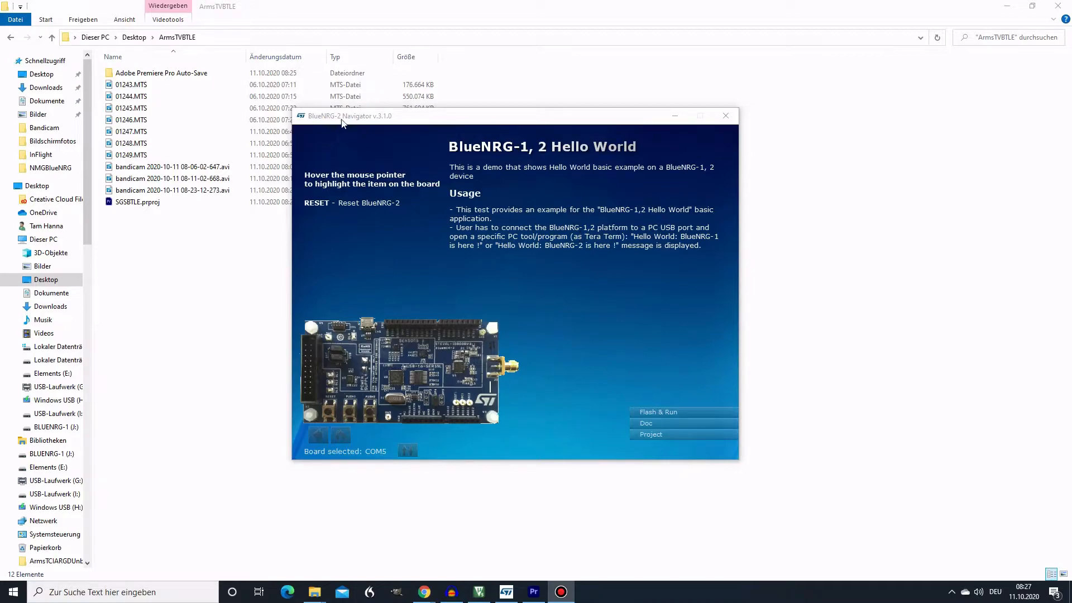
pyautogui.moveTo(682, 412)
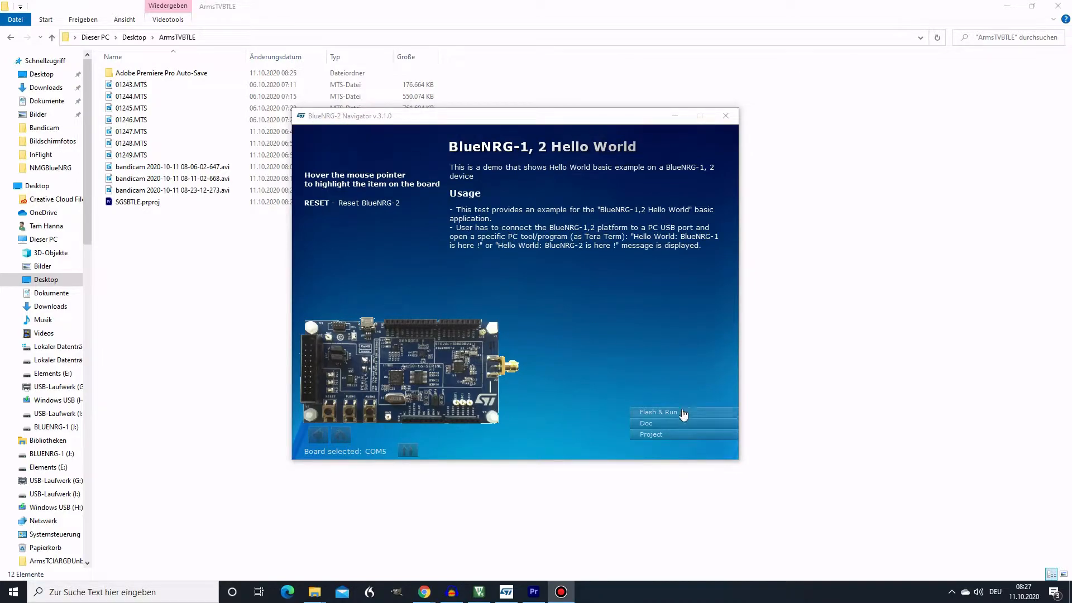
# - Flash and run the Hello World demo, then dismiss the serial terminal after the greeting
pyautogui.click(659, 412)
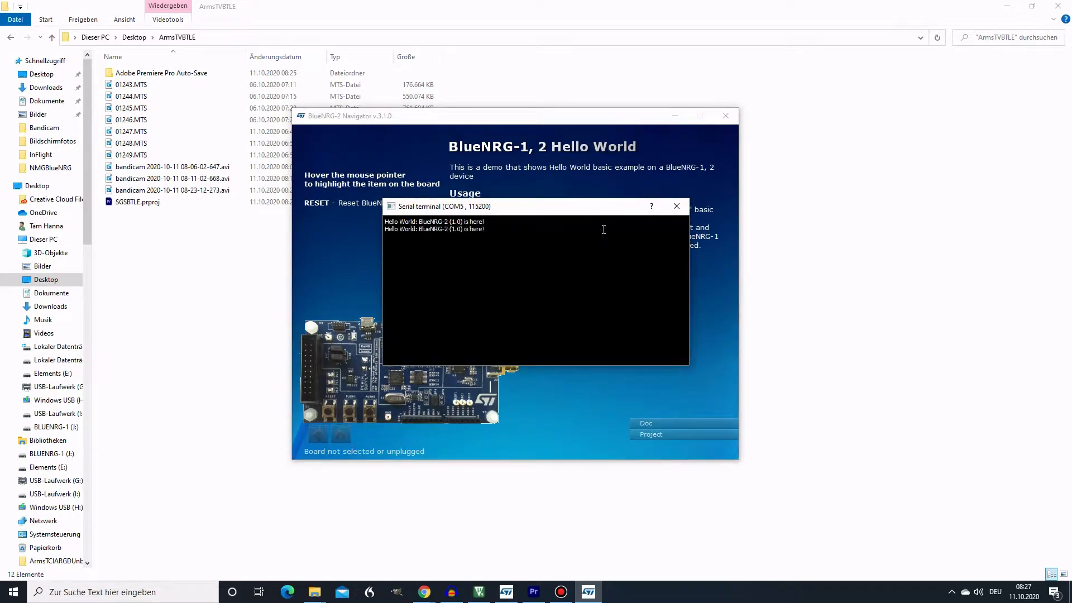
pyautogui.click(676, 205)
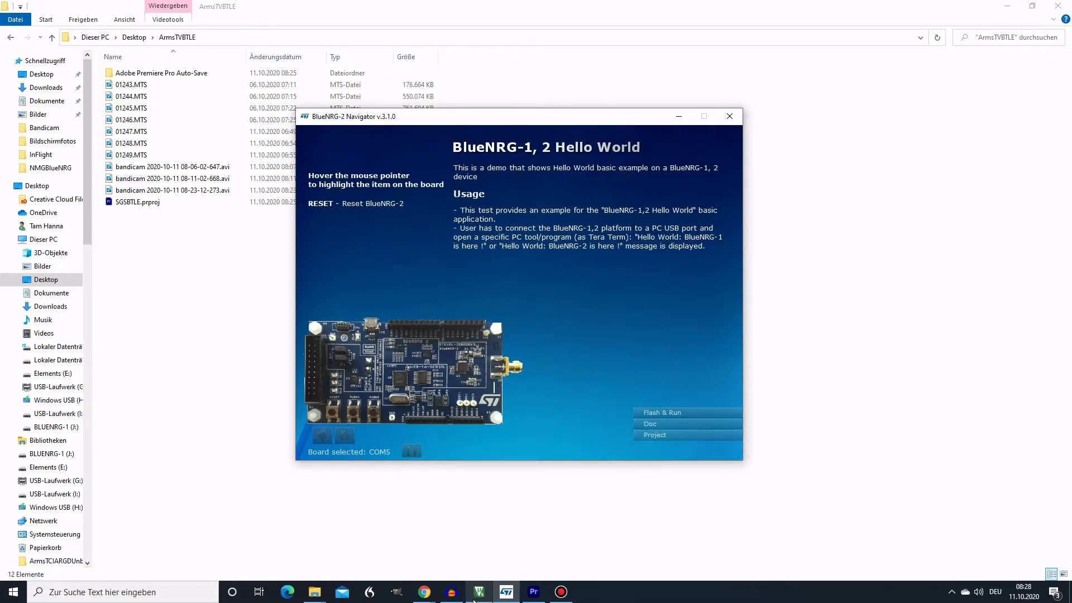
# - Check the BLE_Chat target's debug adapter settings show the connected ST-LINK/V3 probe
pyautogui.click(479, 592)
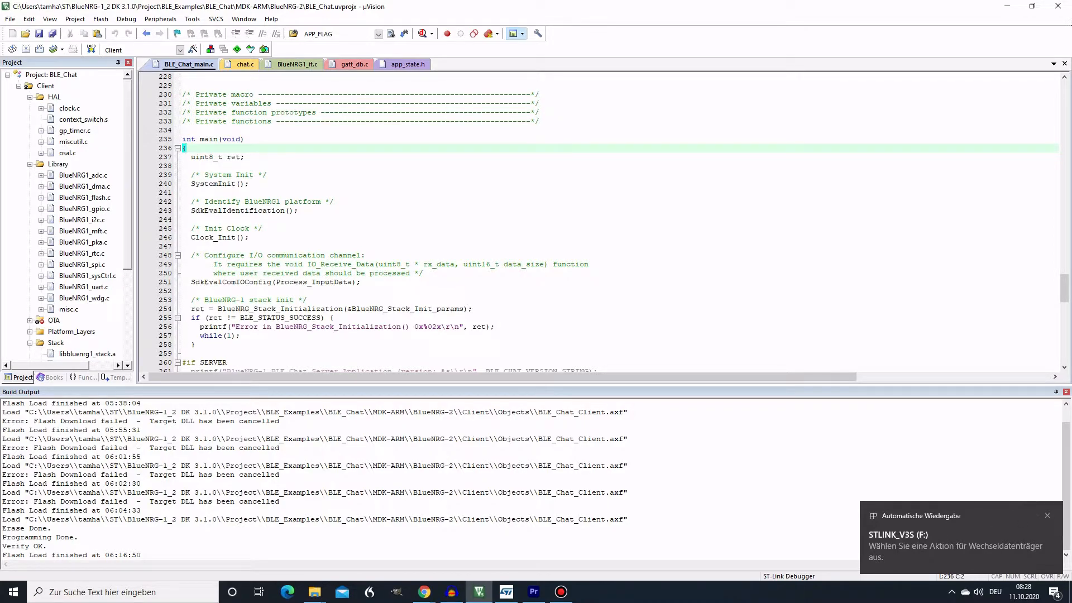
pyautogui.click(1046, 515)
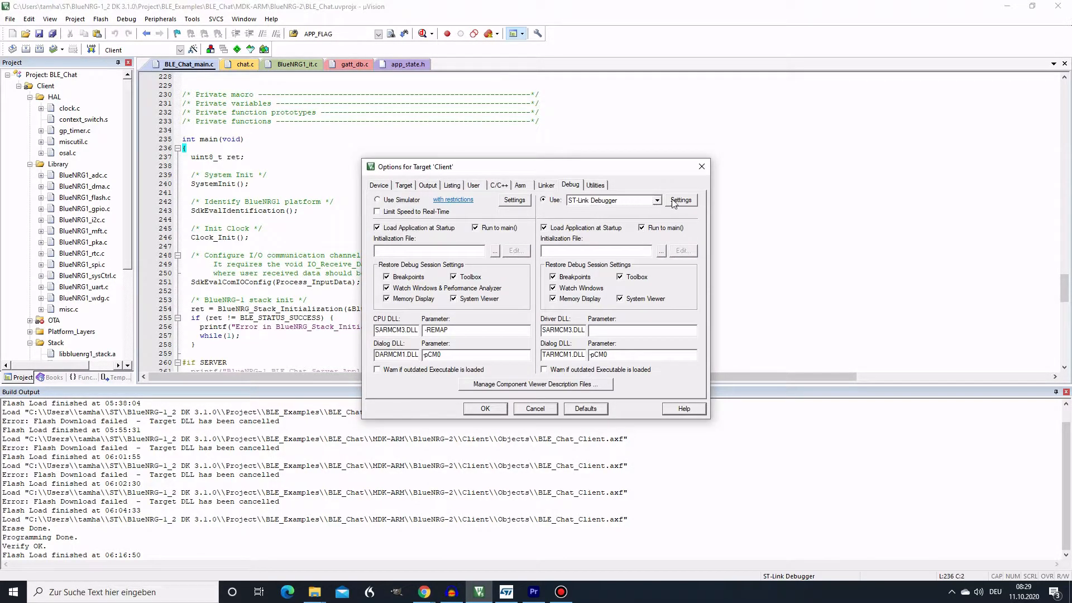
pyautogui.click(680, 200)
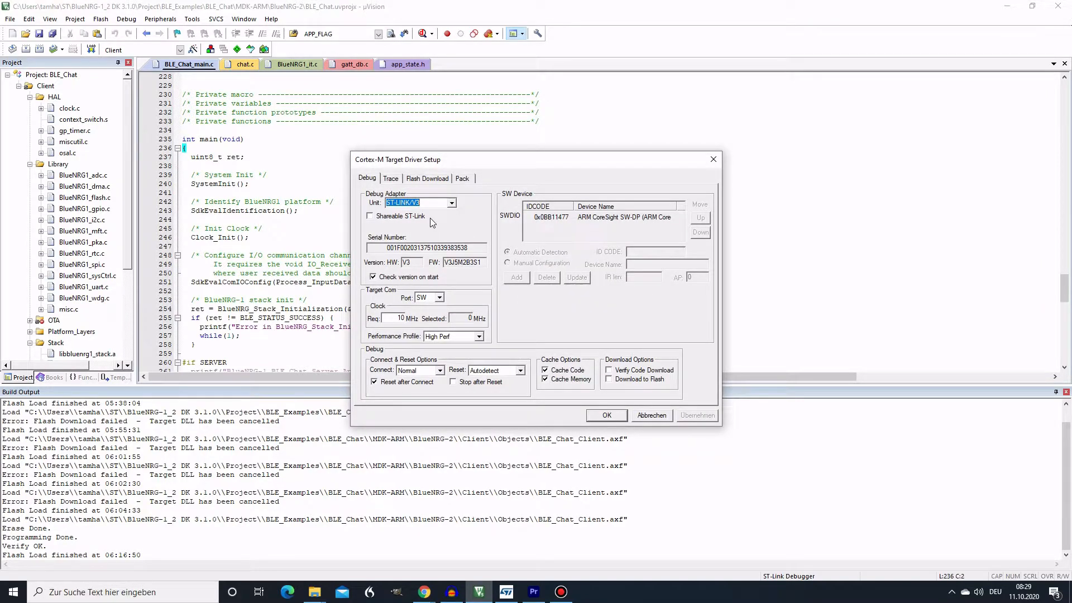
pyautogui.click(428, 248)
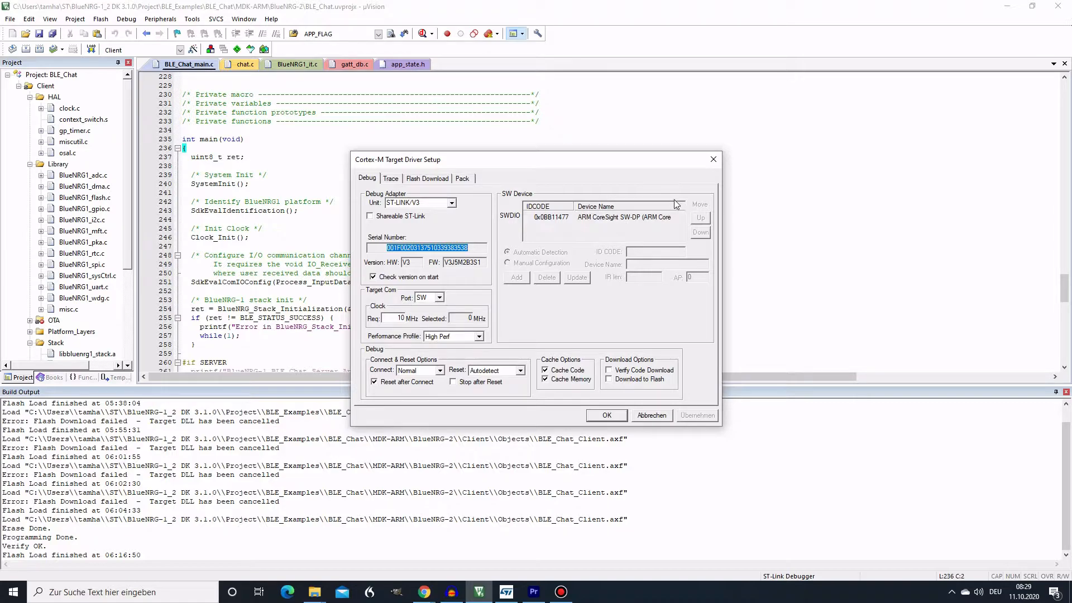
pyautogui.moveTo(562, 322)
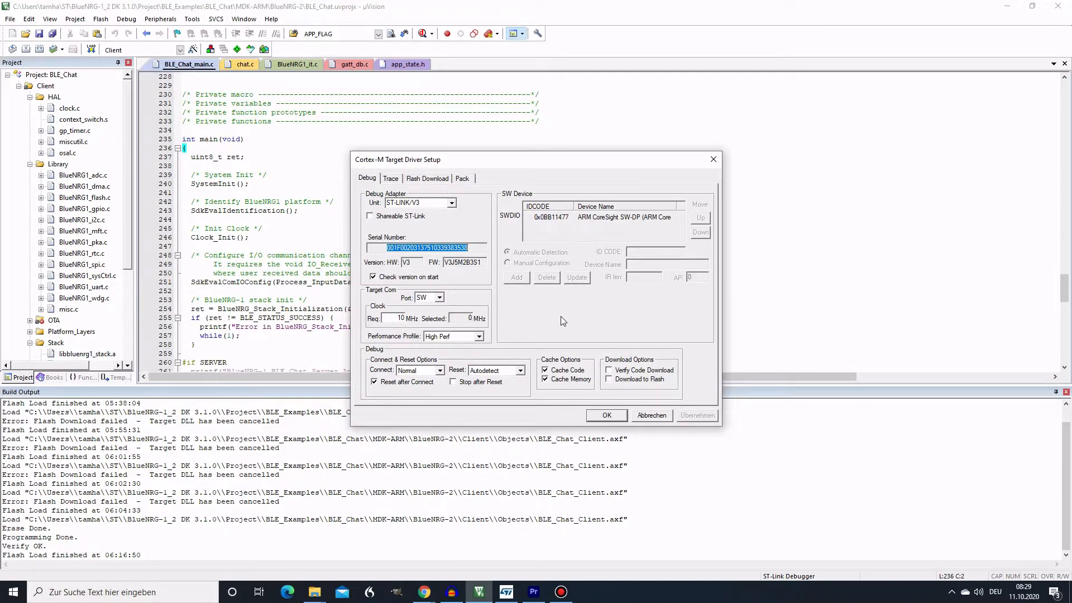
pyautogui.moveTo(432, 305)
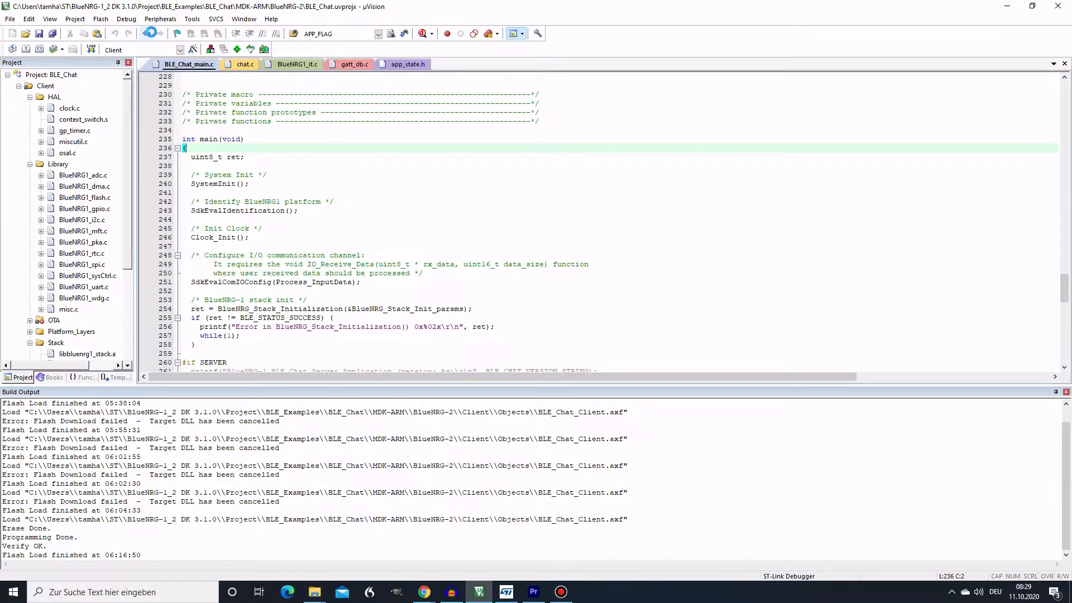
# - Start a debug session on the board and halt the running program
pyautogui.click(150, 32)
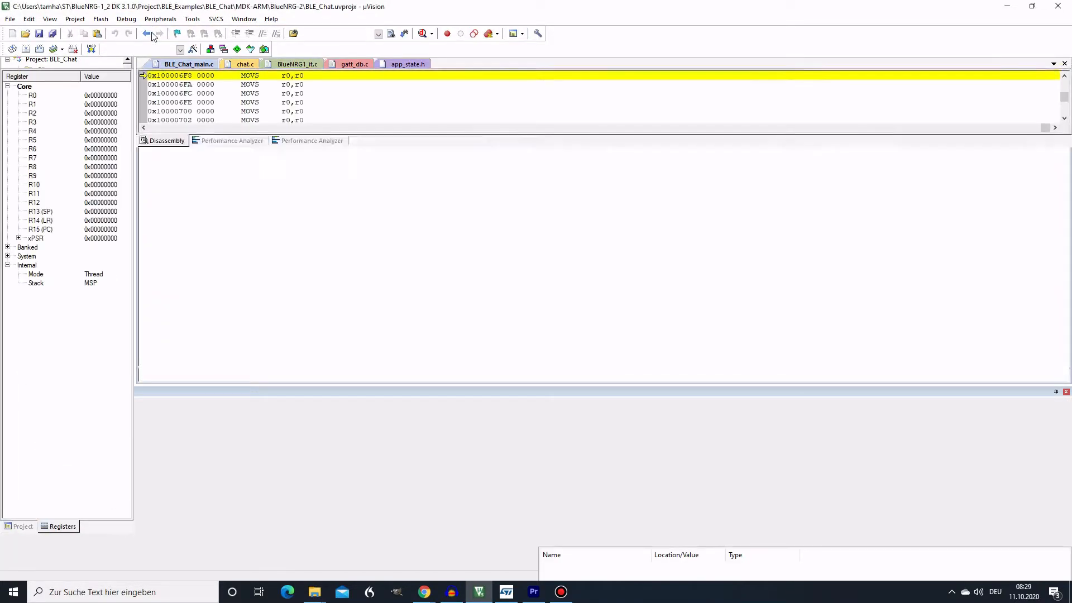
pyautogui.click(126, 19)
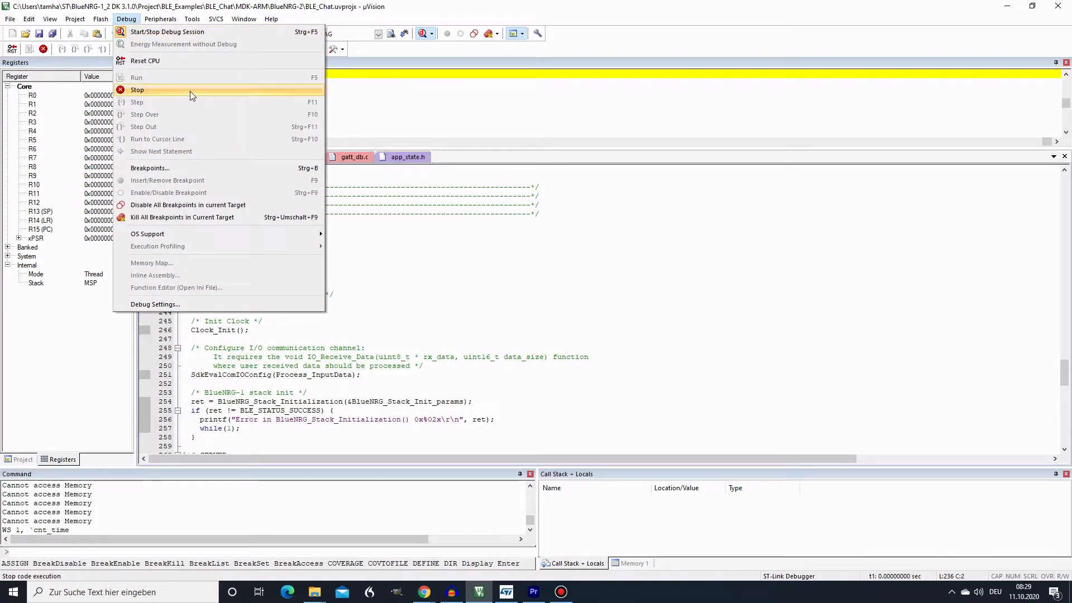
pyautogui.click(136, 89)
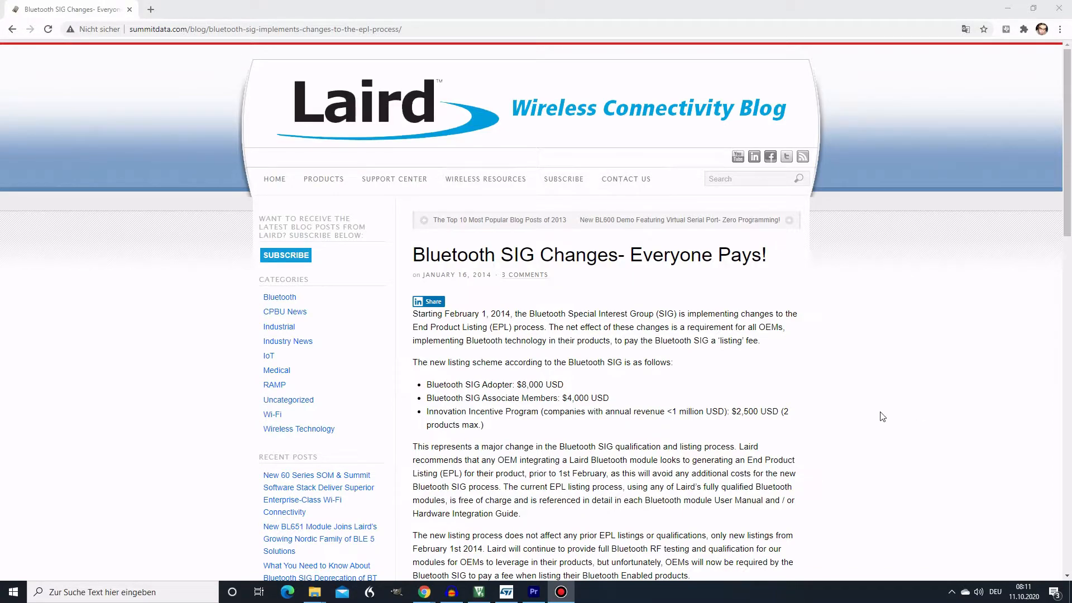
pyautogui.moveTo(841, 353)
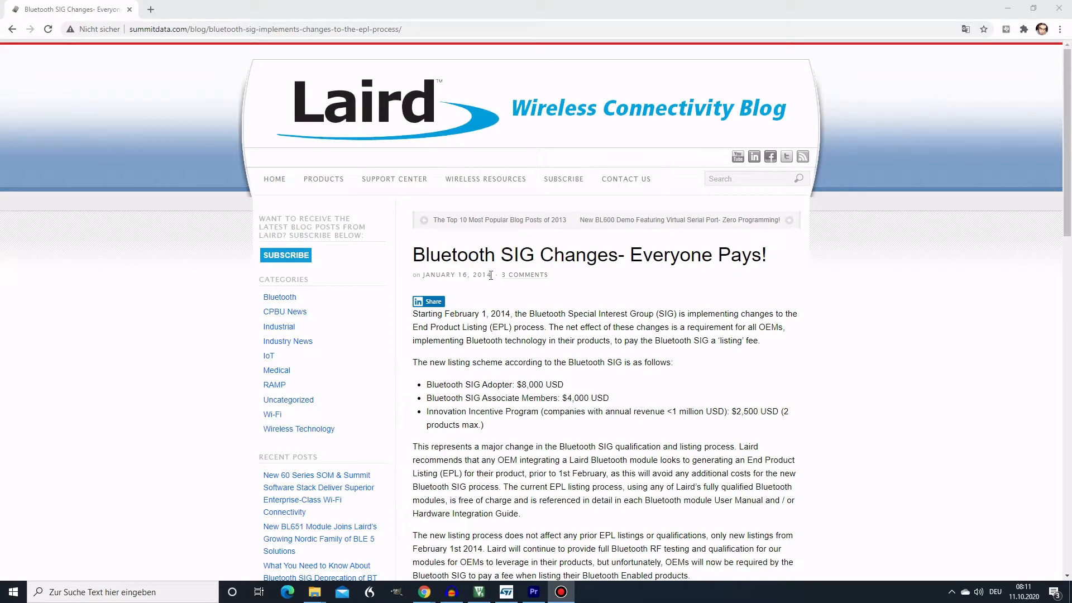
# - Highlight the three listing fee bullets ($8,000, $4,000, $2,500) in the blog post
pyautogui.moveTo(426, 384); pyautogui.dragTo(482, 425)
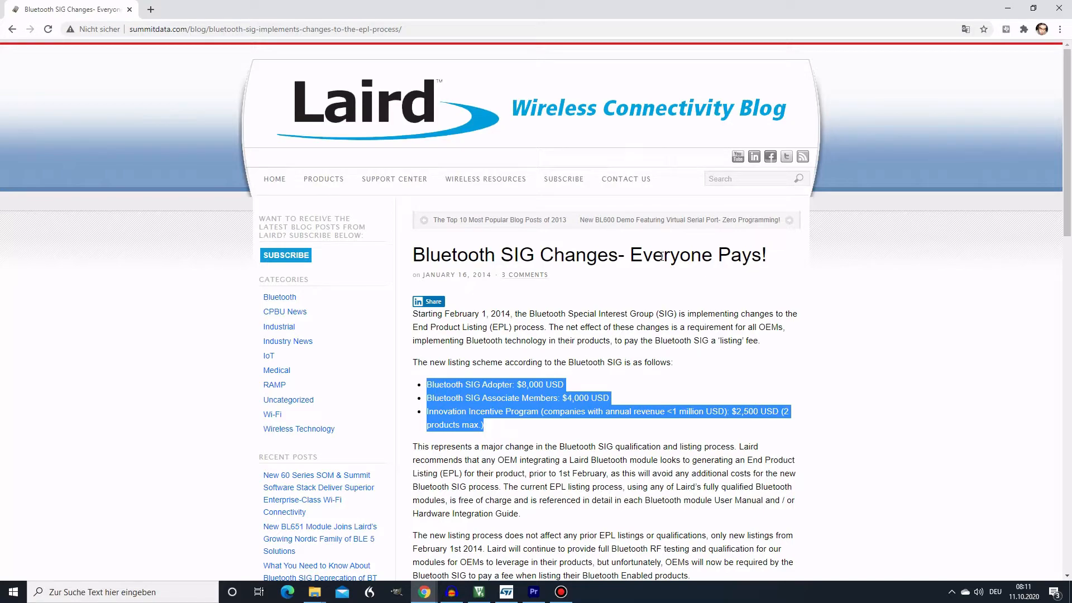
pyautogui.moveTo(621, 236)
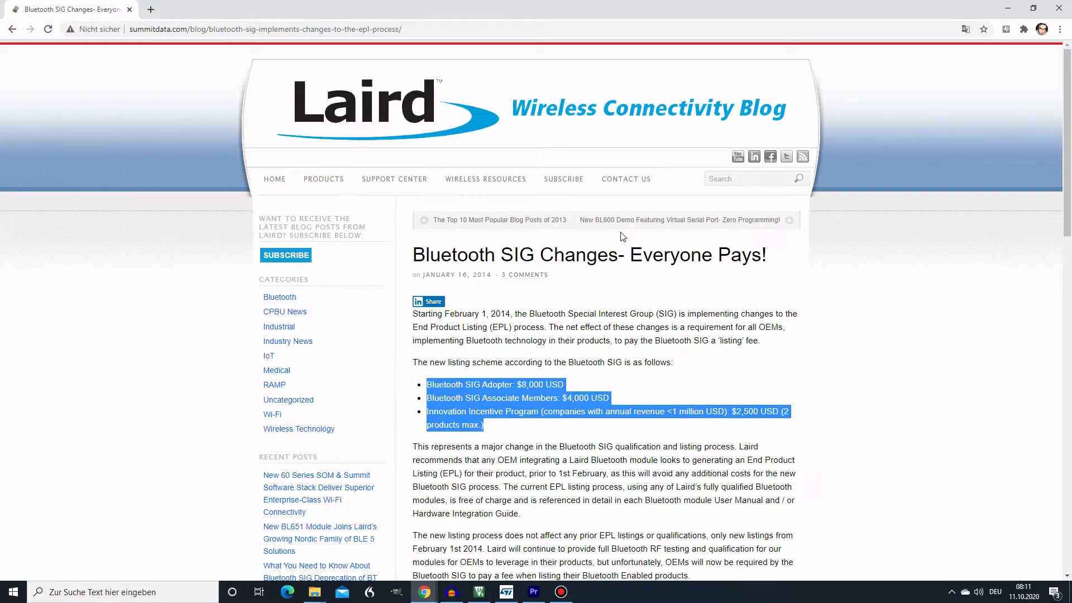
pyautogui.moveTo(489, 220)
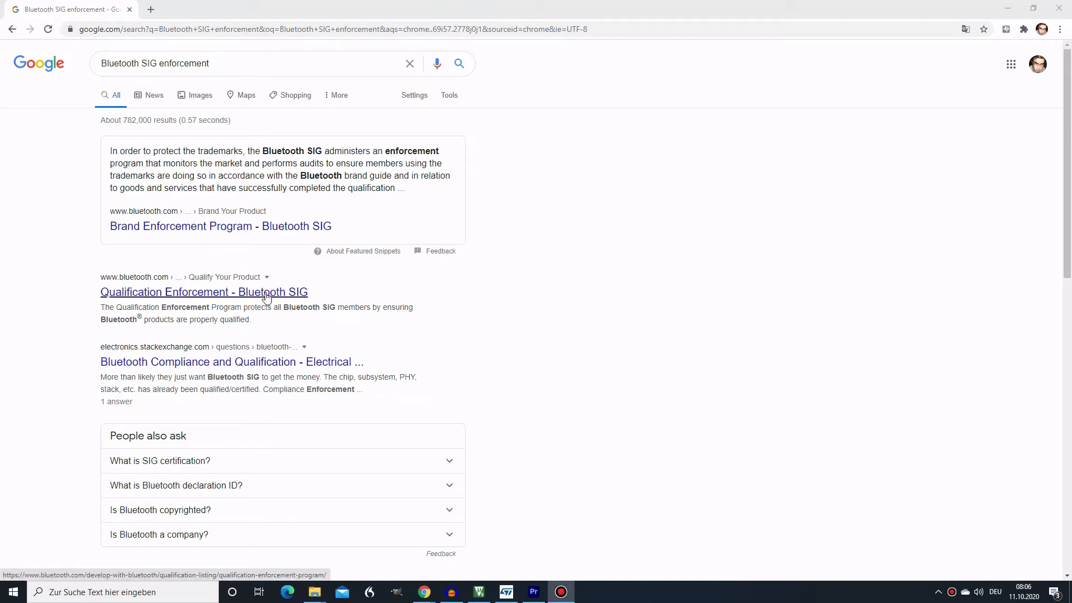
# - Go to the Qualification Enforcement page on bluetooth.com and reach its NOTE paragraph
pyautogui.click(203, 291)
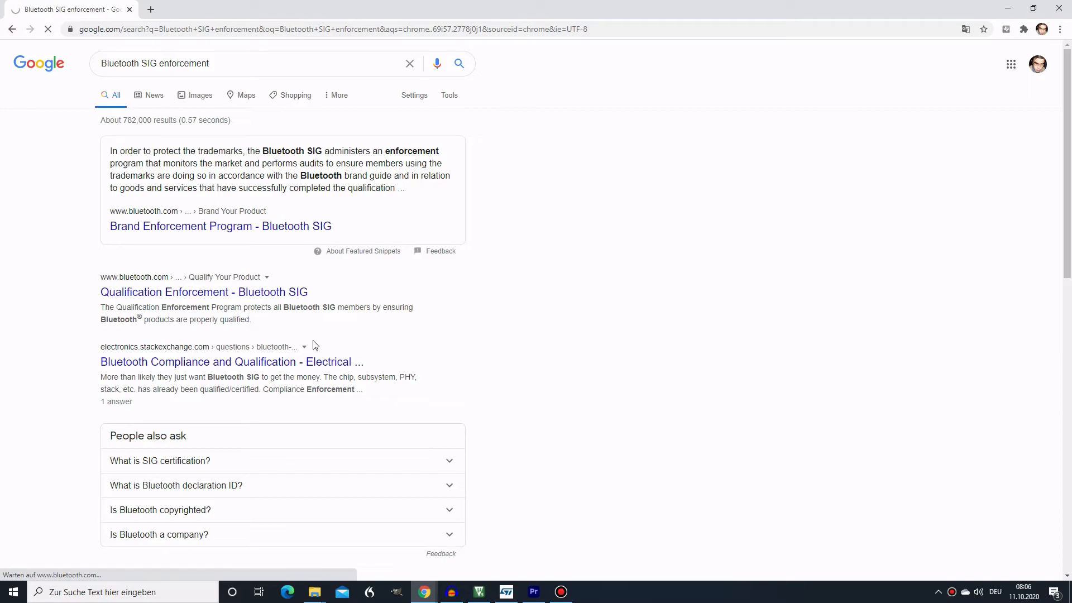
pyautogui.click(203, 291)
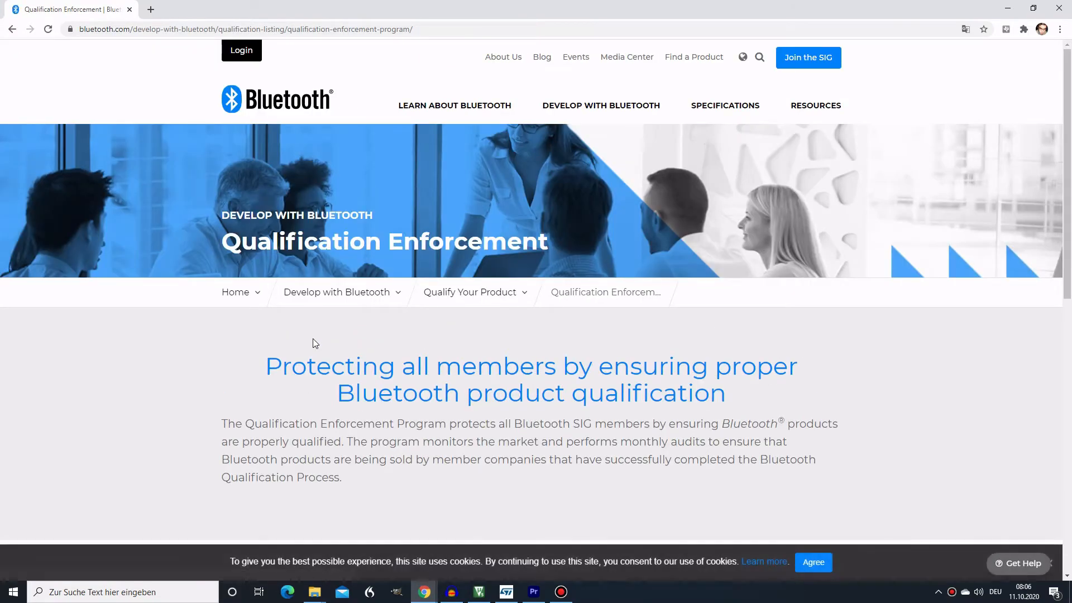
pyautogui.moveTo(193, 181)
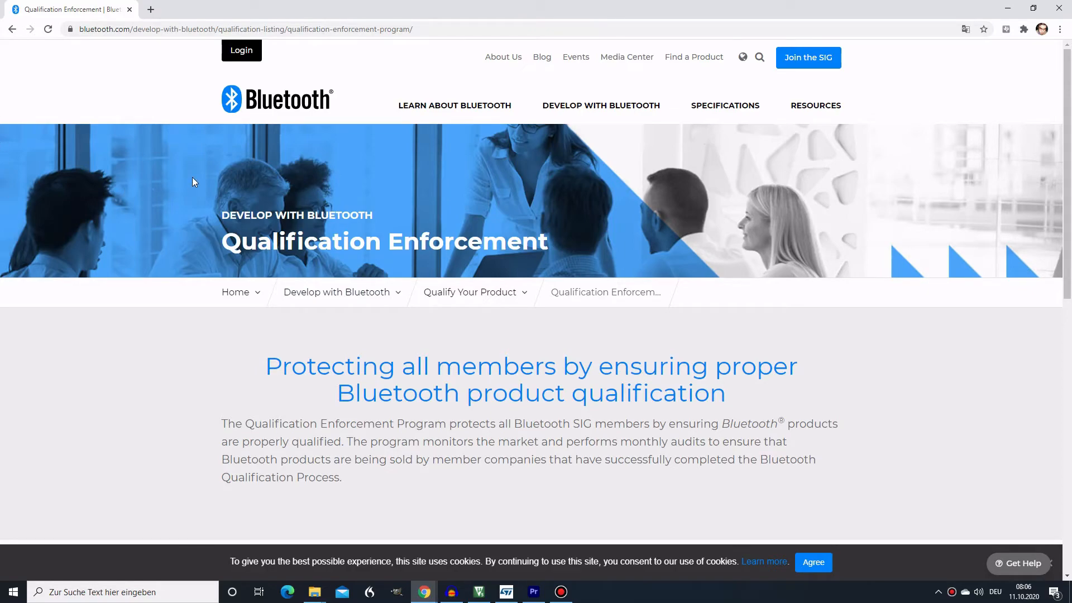
pyautogui.scroll(-3)
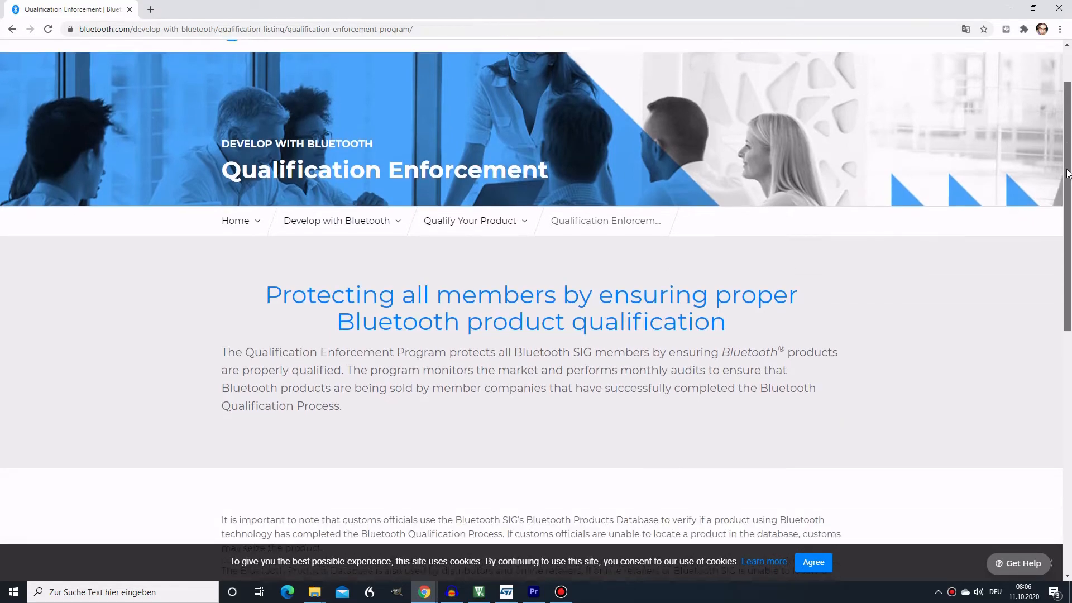
pyautogui.scroll(-3)
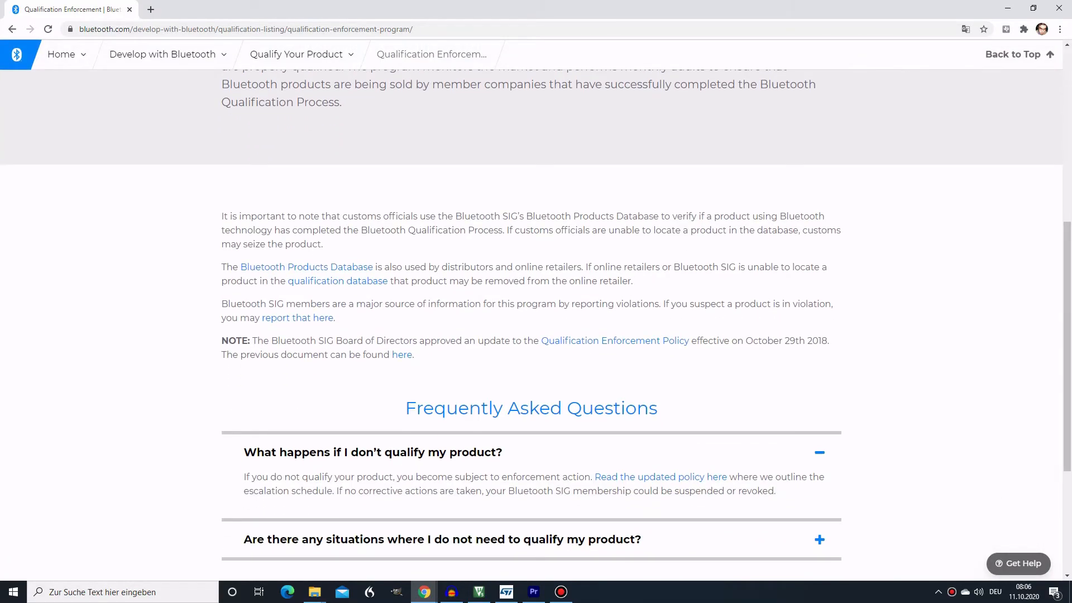
pyautogui.moveTo(755, 302)
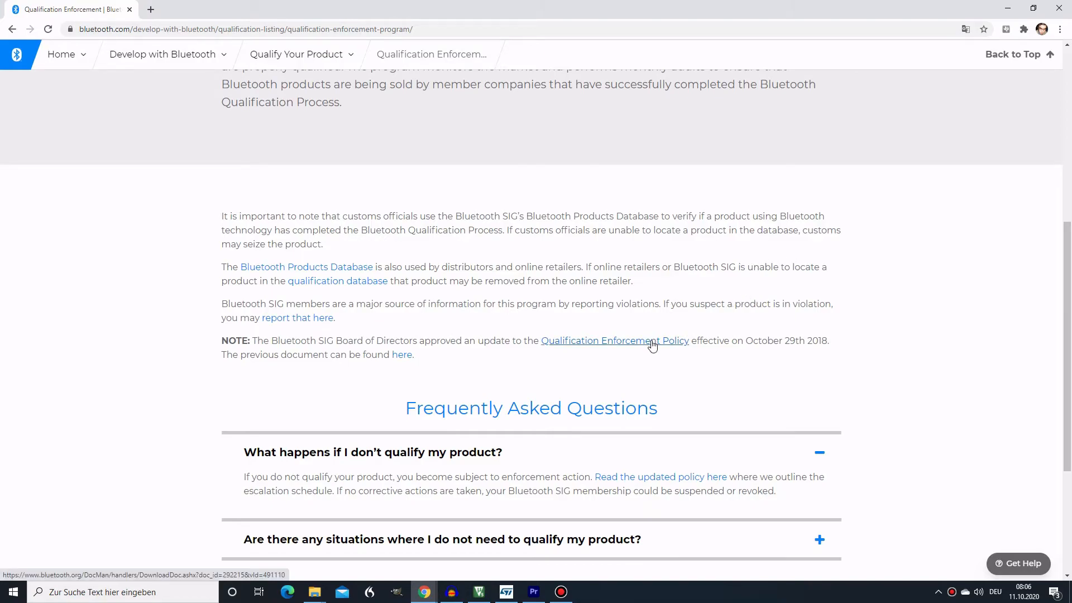
# - Follow the Qualification Enforcement Policy link, landing on the members-only login page
pyautogui.click(614, 341)
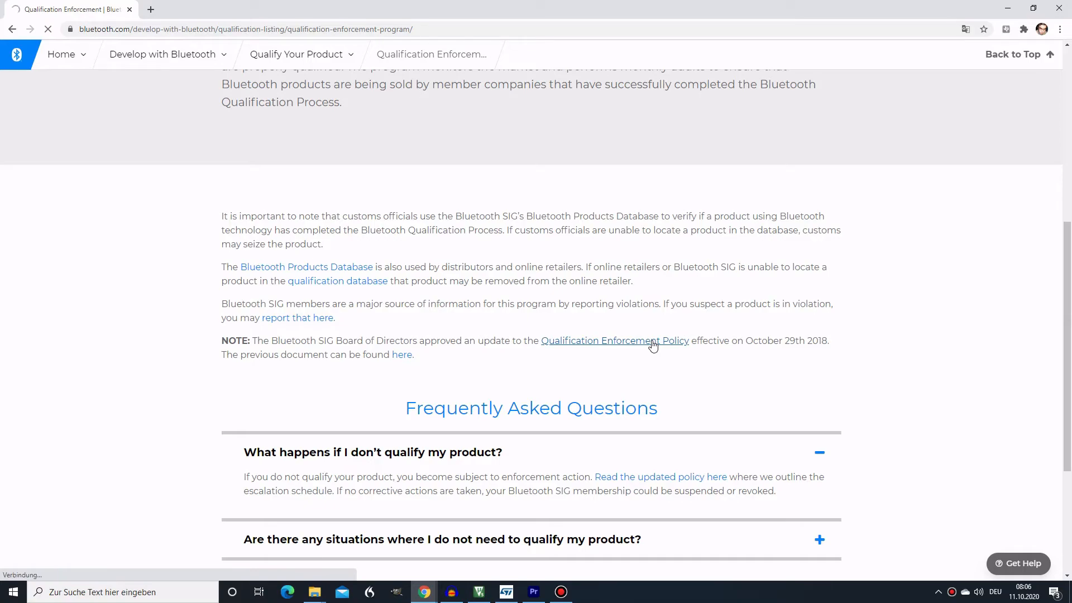
pyautogui.click(614, 340)
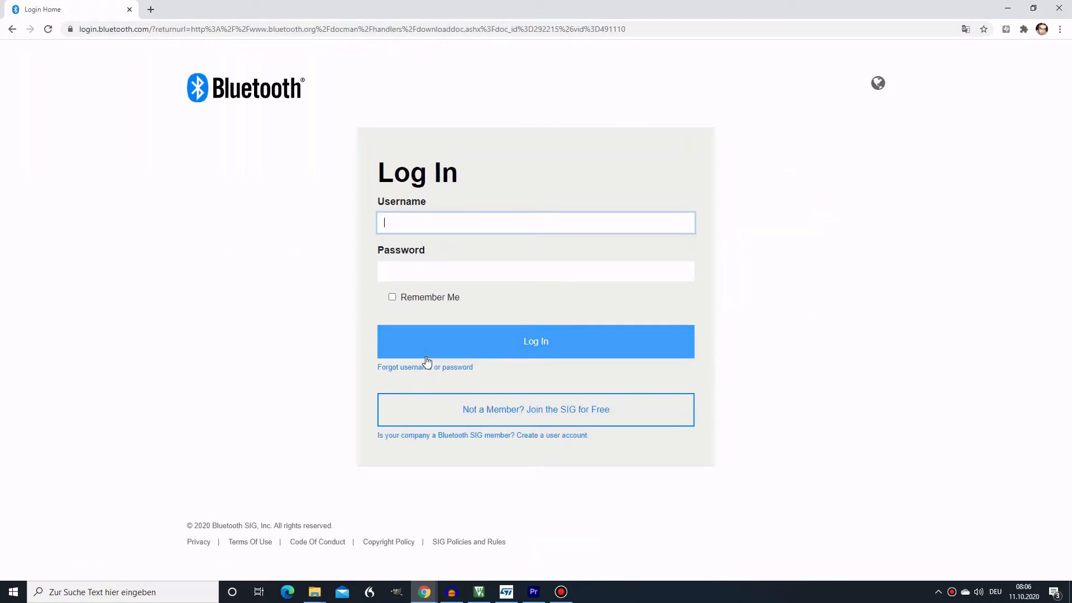
pyautogui.click(535, 409)
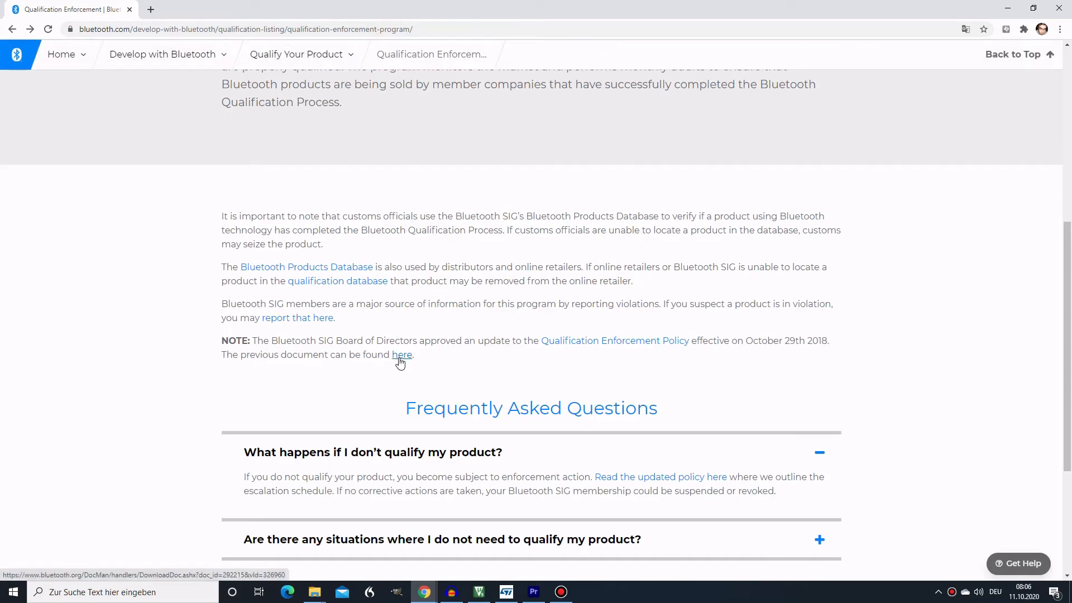
pyautogui.click(401, 355)
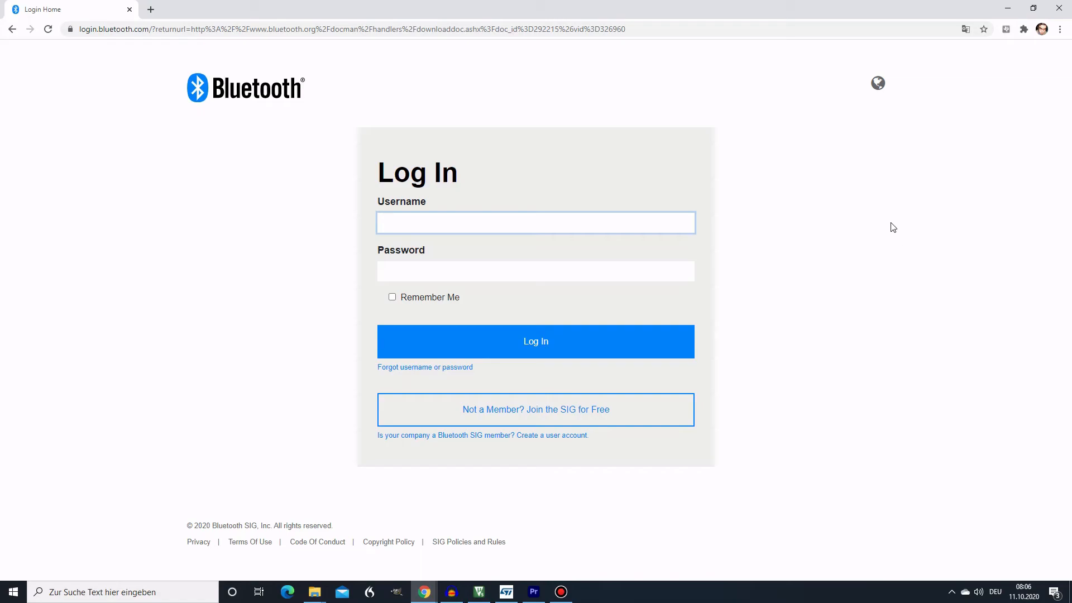
pyautogui.click(535, 222)
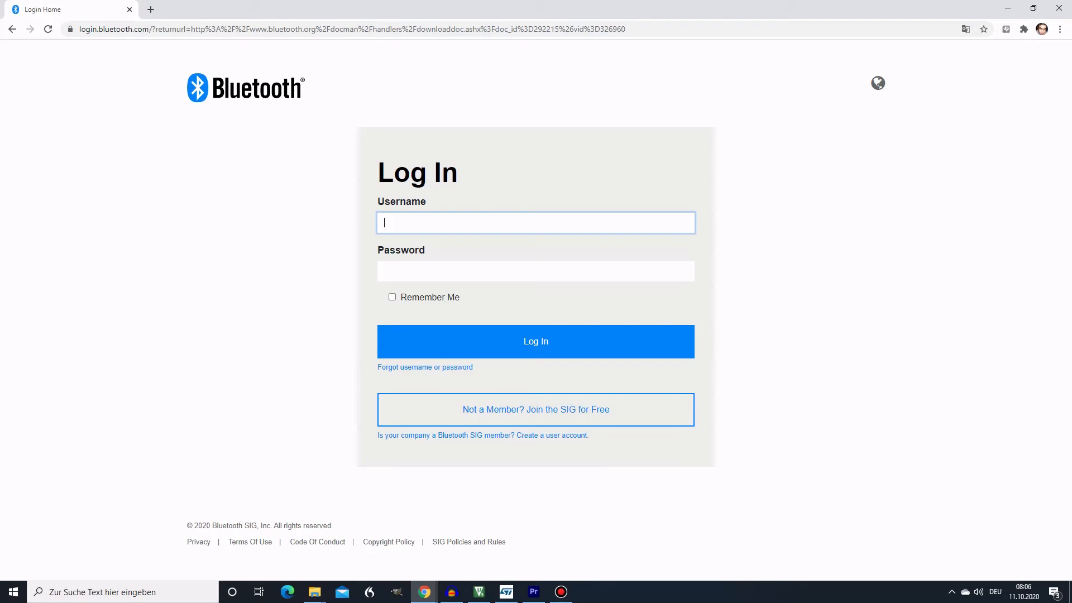
pyautogui.moveTo(1036, 191)
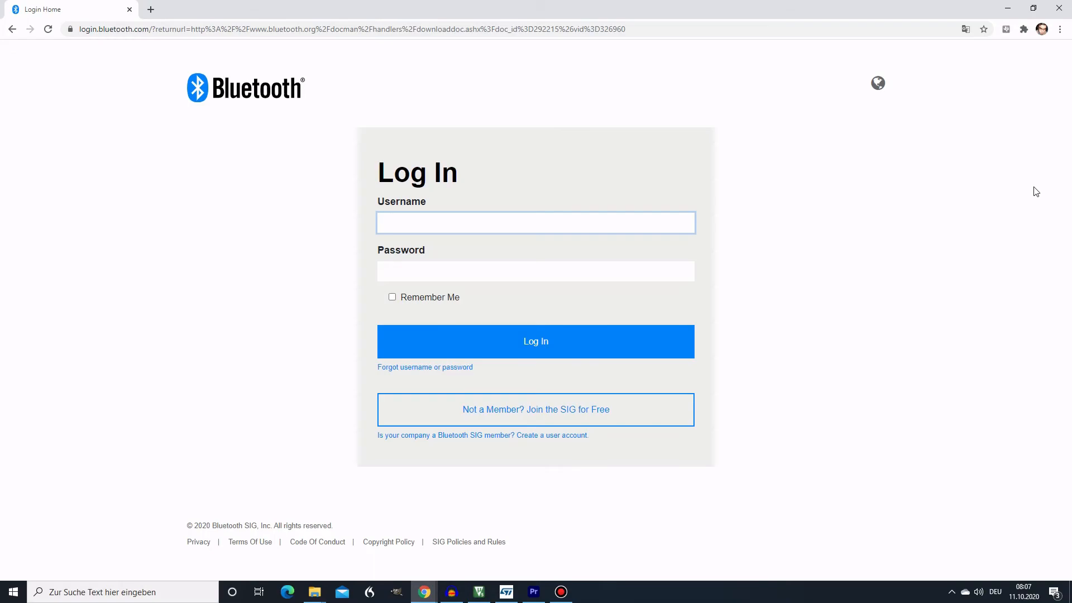
pyautogui.click(535, 222)
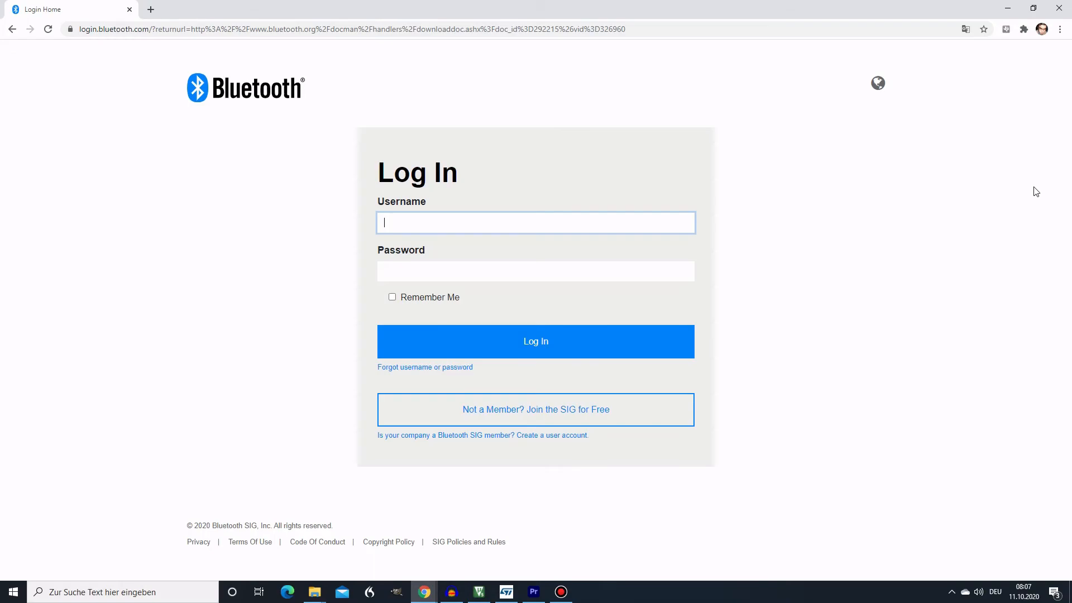